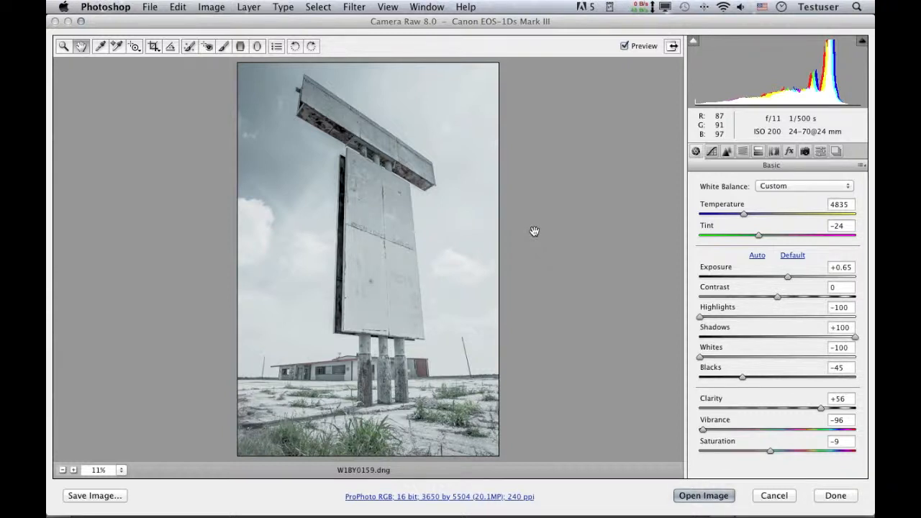
{"action": "mouse_move", "coordinate": [259, 69]}
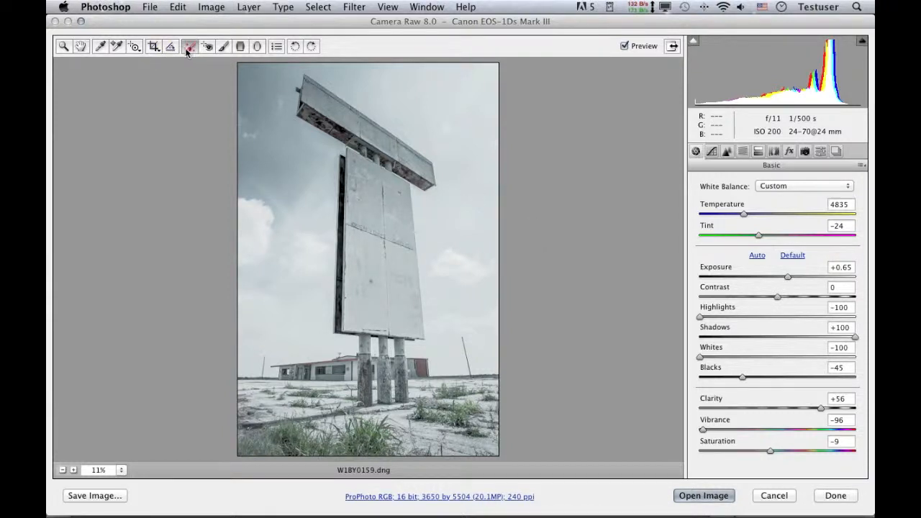
- Select the Spot Removal tool and keep Heal as the repair type
{"action": "left_click", "coordinate": [190, 46]}
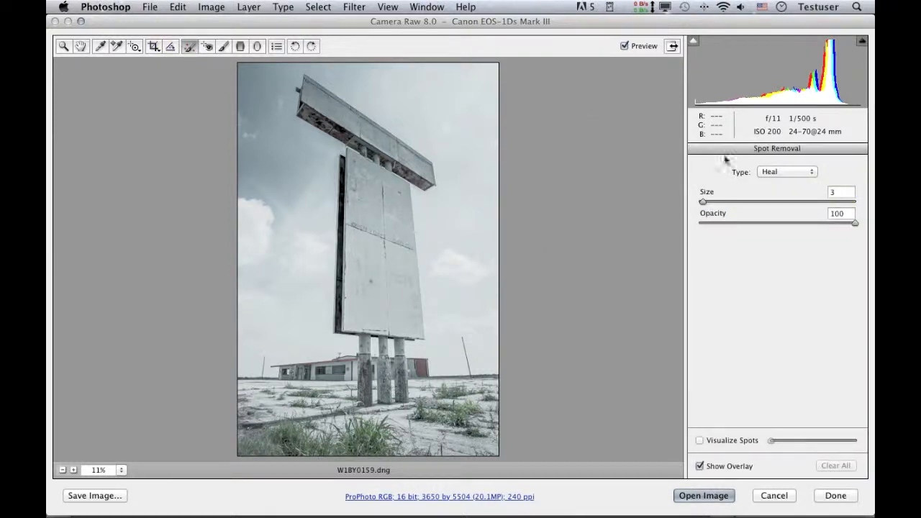
{"action": "left_click", "coordinate": [786, 172]}
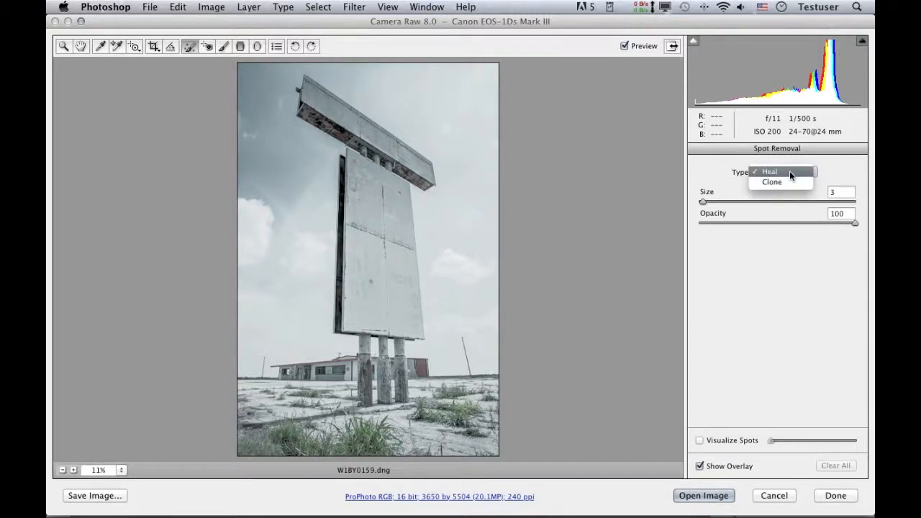
{"action": "left_click", "coordinate": [768, 171]}
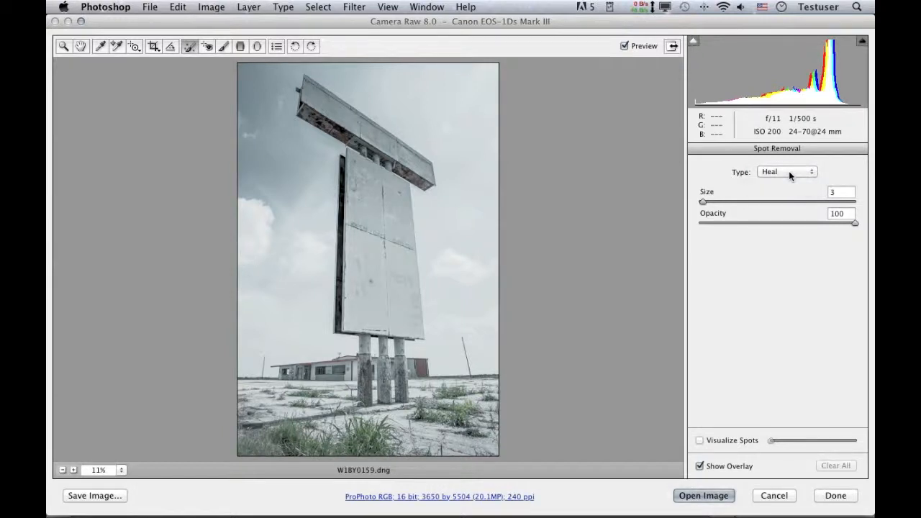
{"action": "mouse_move", "coordinate": [594, 190]}
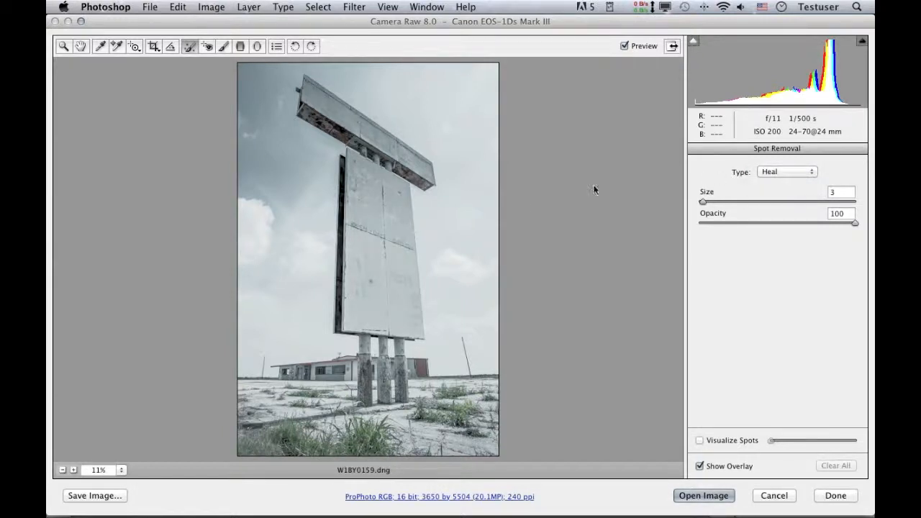
{"action": "mouse_move", "coordinate": [482, 363]}
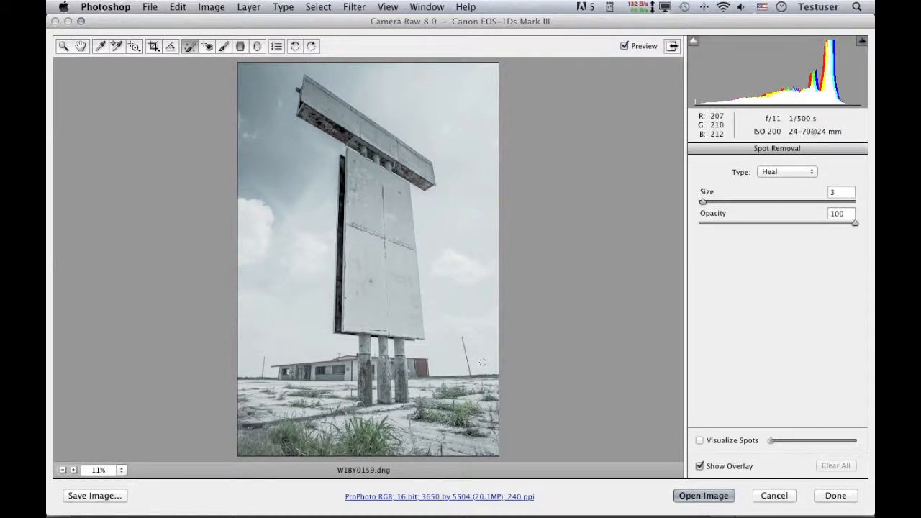
{"action": "mouse_move", "coordinate": [492, 389]}
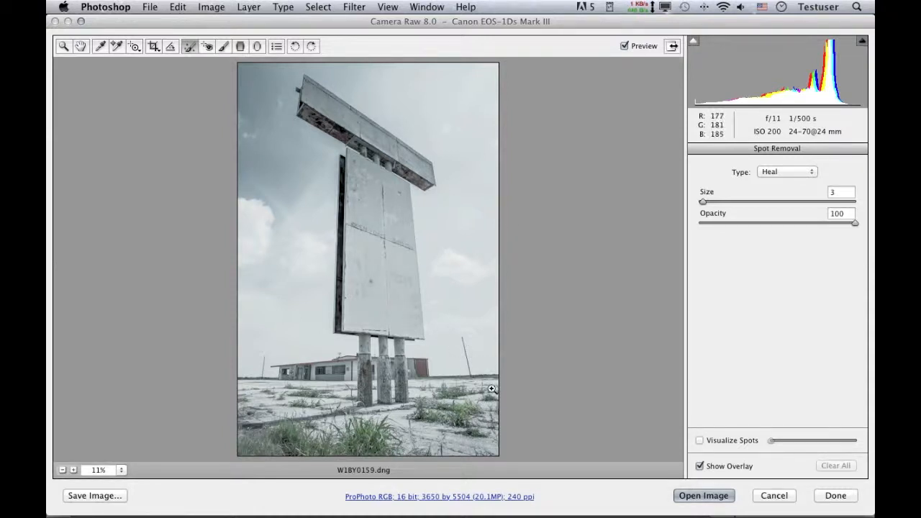
- Zoom to 66.7% on the pole, heal its top and drag the sample source along the wire
{"action": "left_click", "coordinate": [493, 389]}
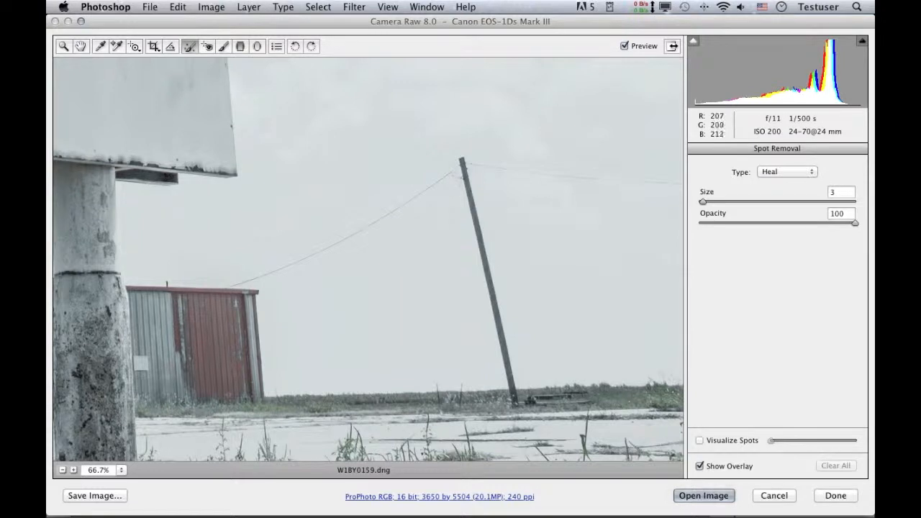
{"action": "mouse_move", "coordinate": [554, 172]}
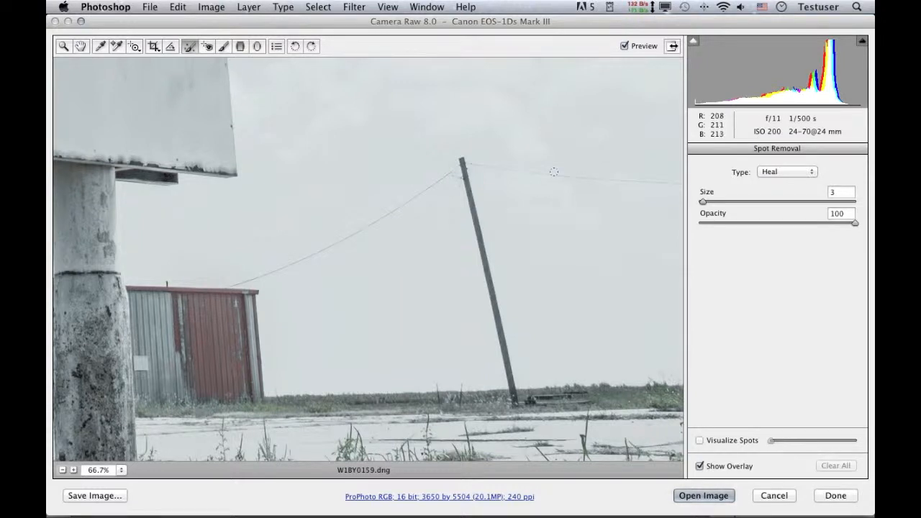
{"action": "mouse_move", "coordinate": [516, 172]}
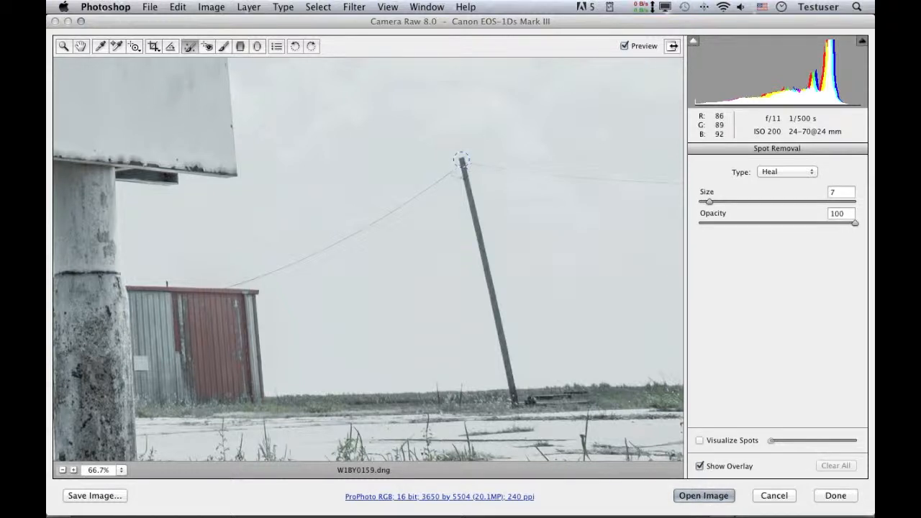
{"action": "left_click", "coordinate": [460, 160]}
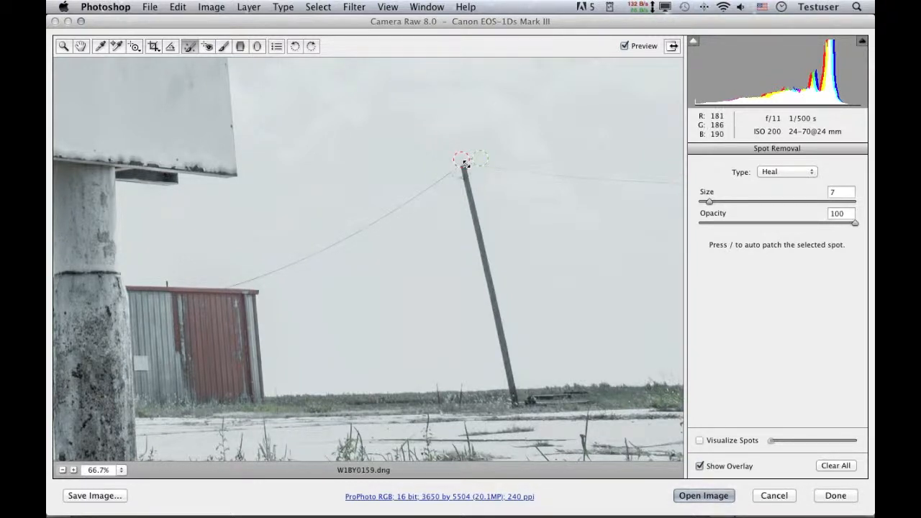
{"action": "left_click_drag", "start_coordinate": [464, 164], "coordinate": [385, 205]}
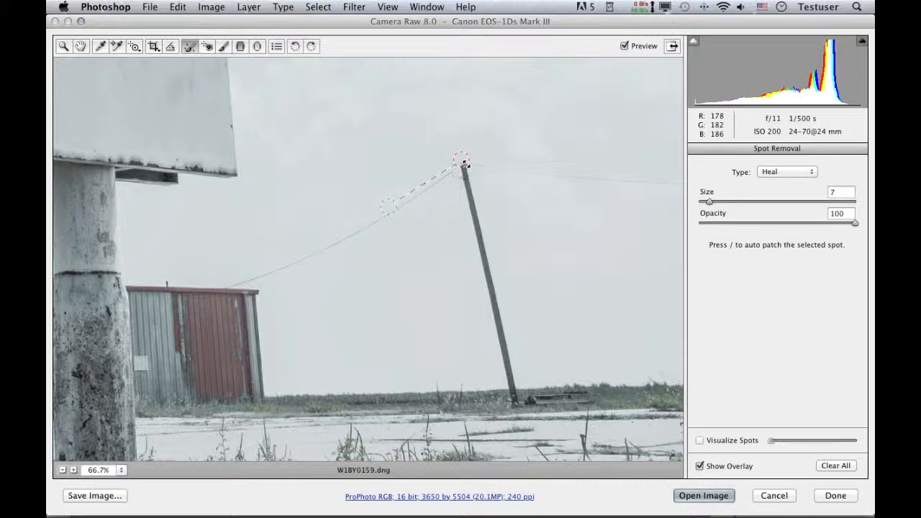
- Paint one healing stroke down the whole pole and preview it with the pole gone
{"action": "left_click", "coordinate": [835, 467]}
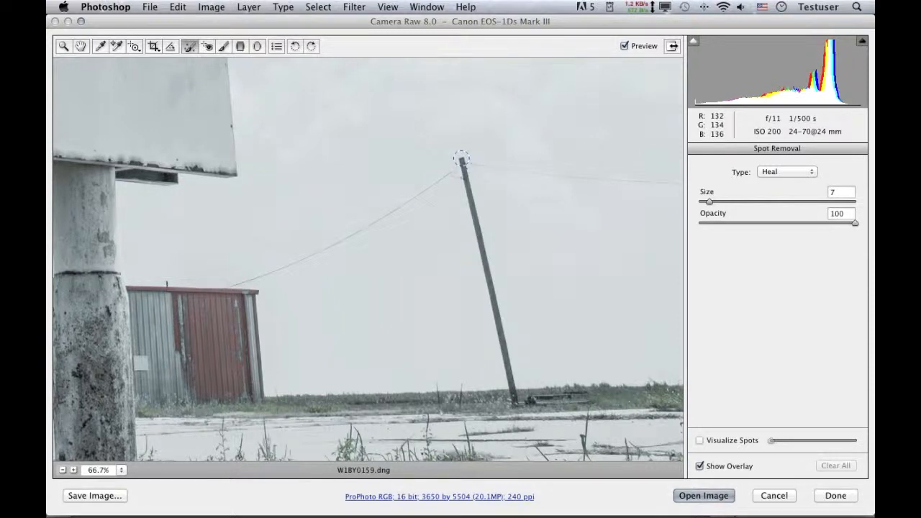
{"action": "left_click", "coordinate": [461, 158]}
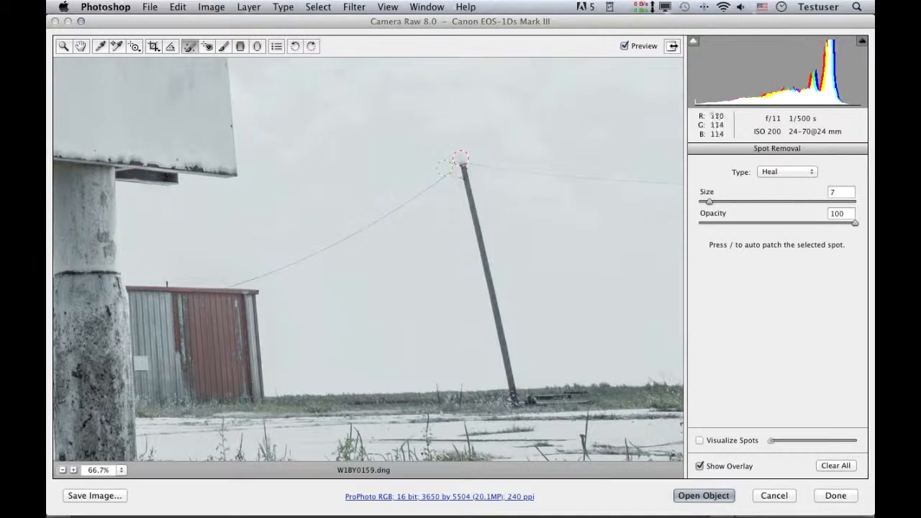
{"action": "left_click_drag", "start_coordinate": [461, 157], "coordinate": [517, 406]}
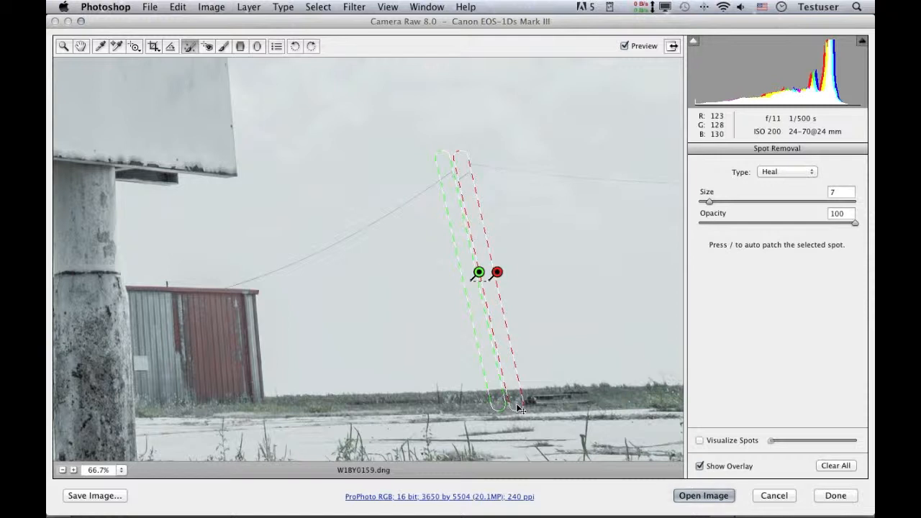
{"action": "left_click", "coordinate": [695, 151]}
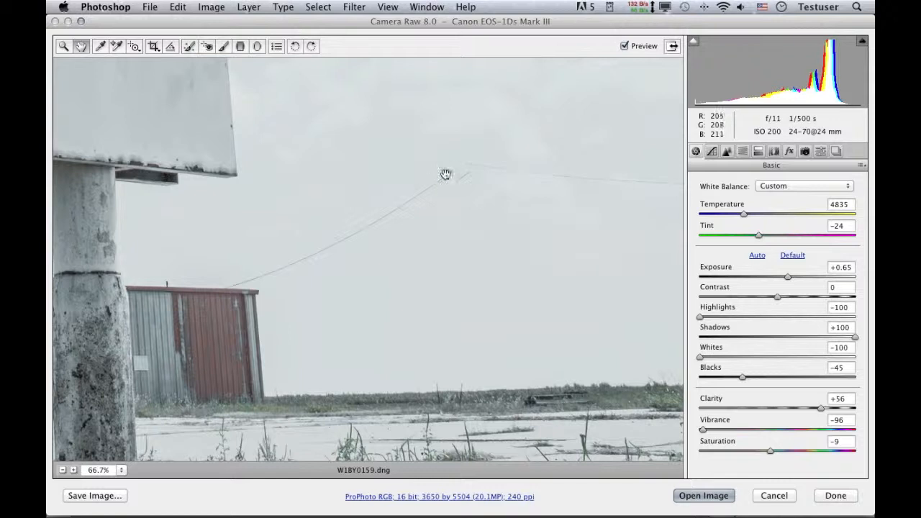
{"action": "mouse_move", "coordinate": [461, 170]}
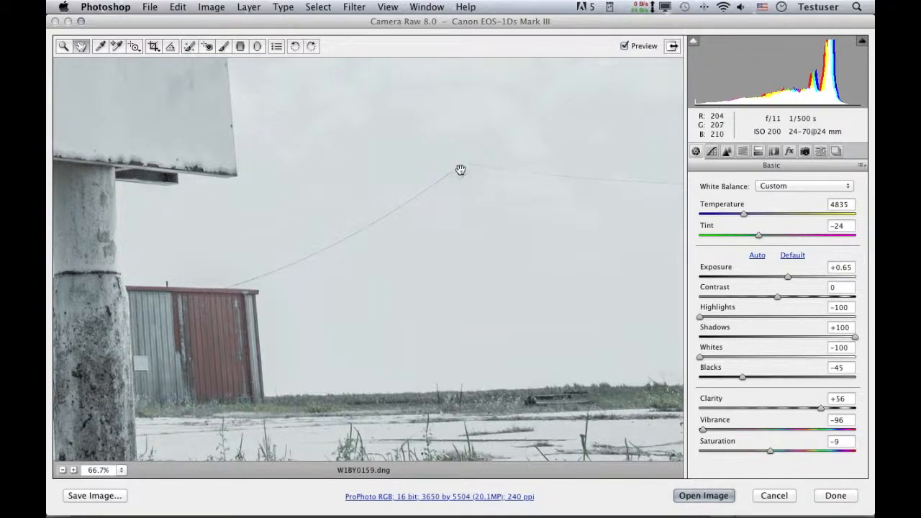
- Return to Spot Removal and lower the brush Size to 4
{"action": "left_click", "coordinate": [188, 47]}
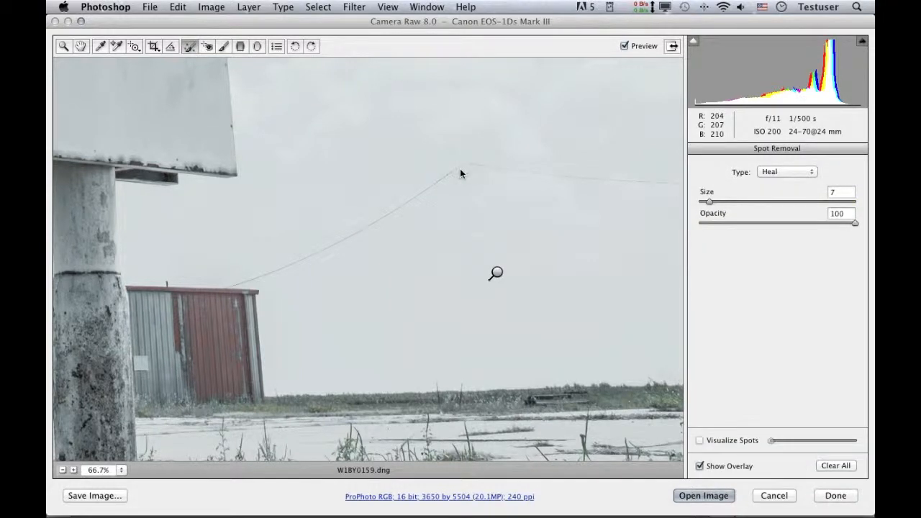
{"action": "left_click_drag", "start_coordinate": [460, 158], "coordinate": [515, 405]}
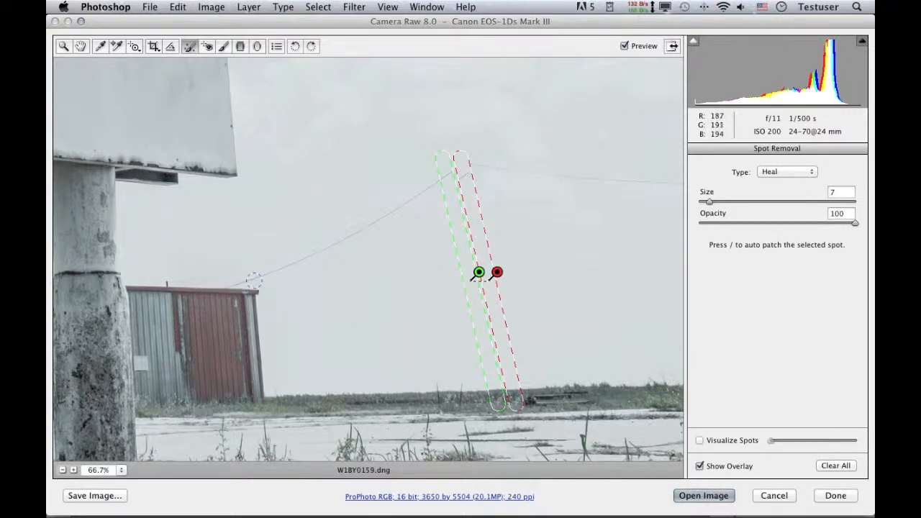
{"action": "left_click_drag", "start_coordinate": [718, 201], "coordinate": [704, 201]}
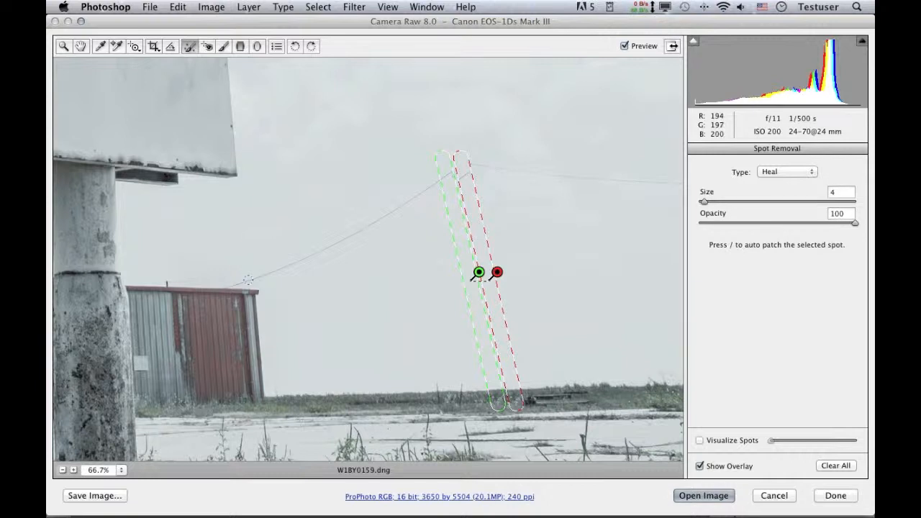
{"action": "left_click", "coordinate": [835, 467]}
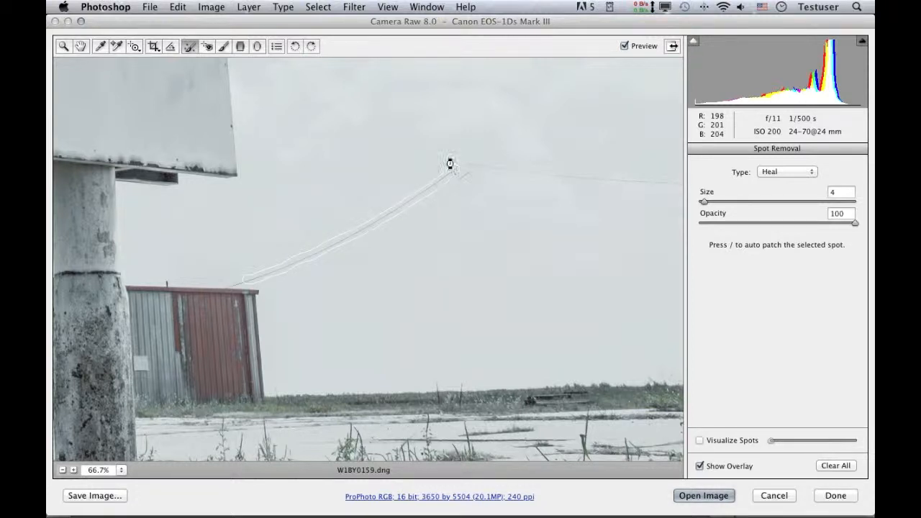
- Heal away the wires running left and right from where the pole stood
{"action": "left_click_drag", "start_coordinate": [449, 164], "coordinate": [346, 219]}
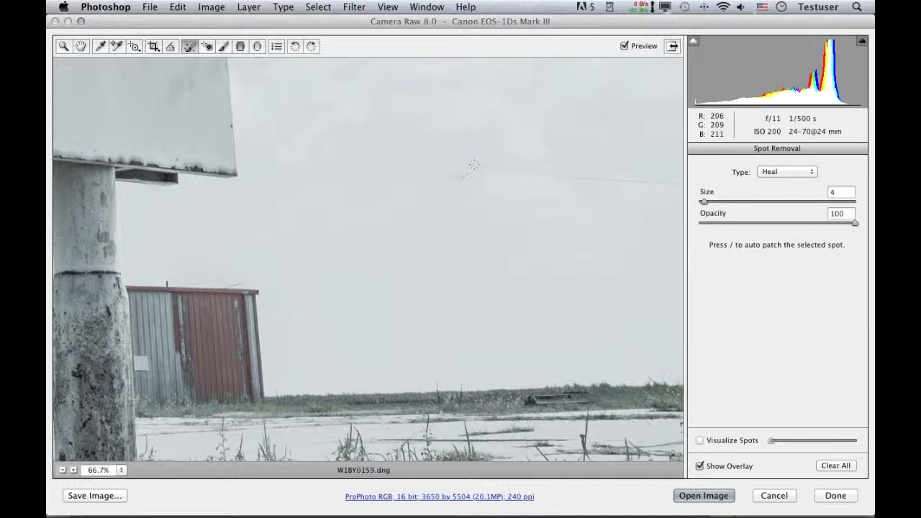
{"action": "left_click_drag", "start_coordinate": [469, 166], "coordinate": [569, 178]}
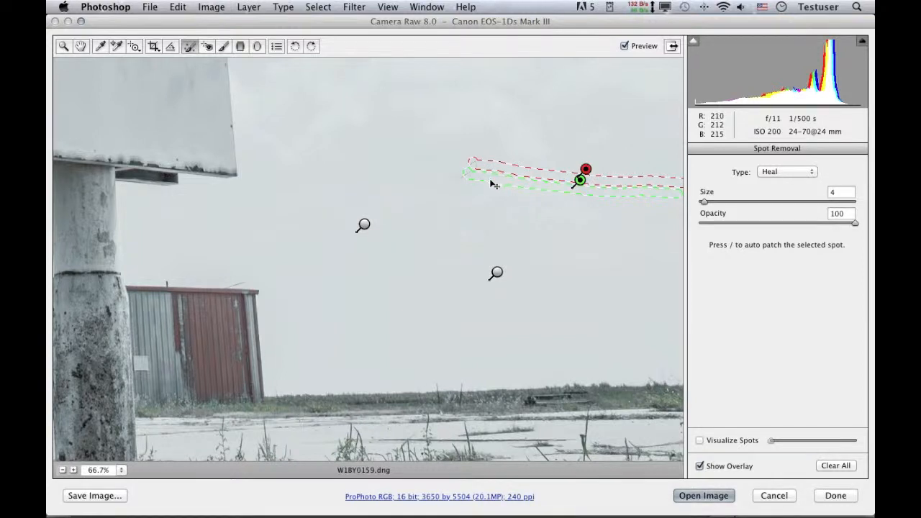
- Heal the leftover wire fragment and the speck above the red shed, then preview the clean sky
{"action": "left_click", "coordinate": [695, 151]}
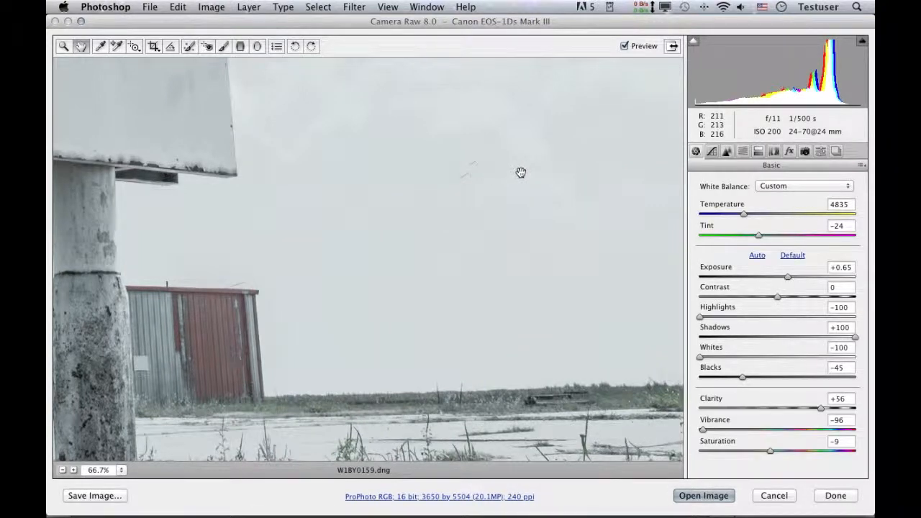
{"action": "mouse_move", "coordinate": [487, 172]}
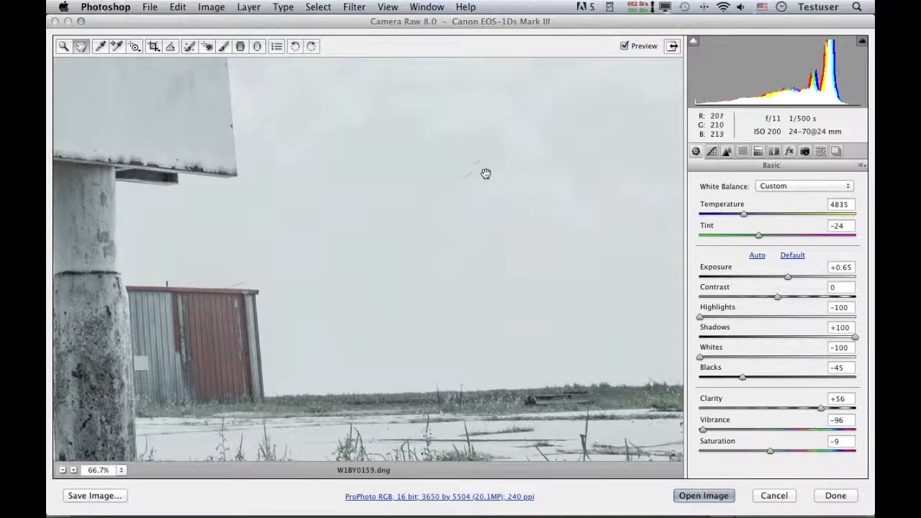
{"action": "left_click", "coordinate": [190, 46]}
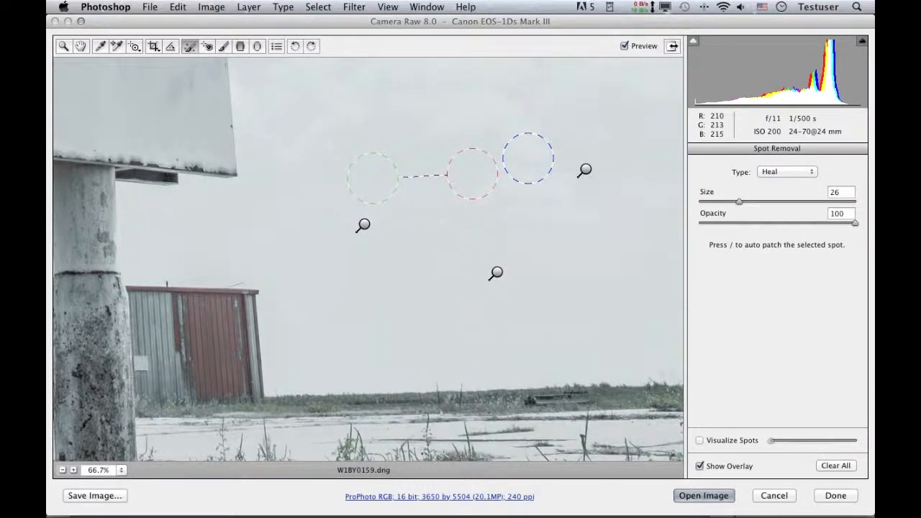
{"action": "left_click_drag", "start_coordinate": [531, 157], "coordinate": [520, 166]}
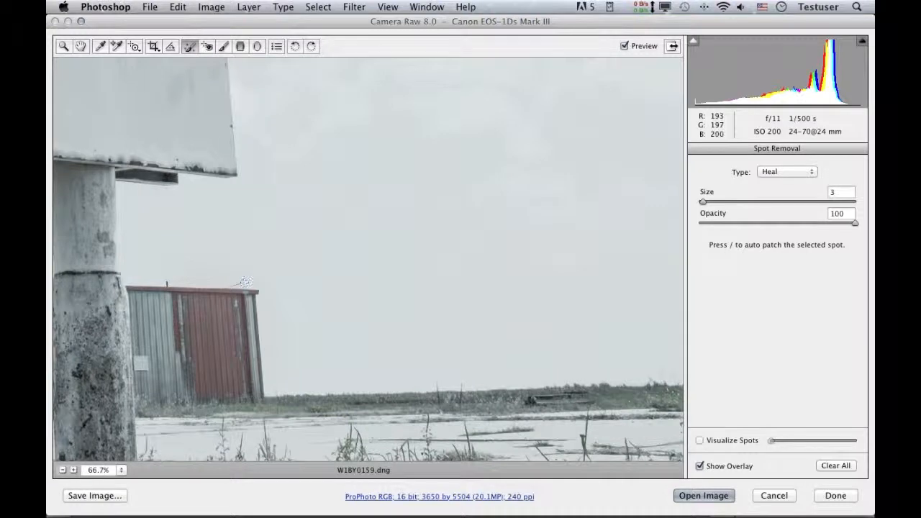
{"action": "left_click", "coordinate": [216, 277]}
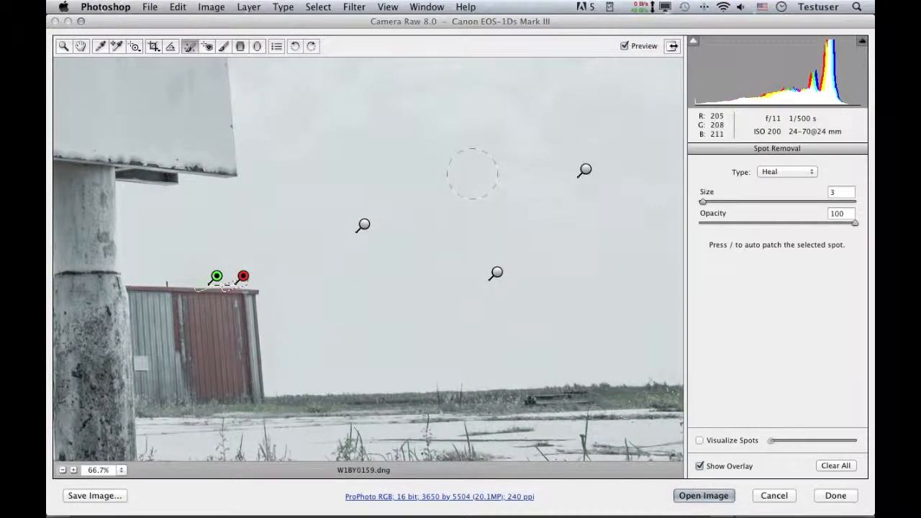
{"action": "left_click", "coordinate": [696, 151]}
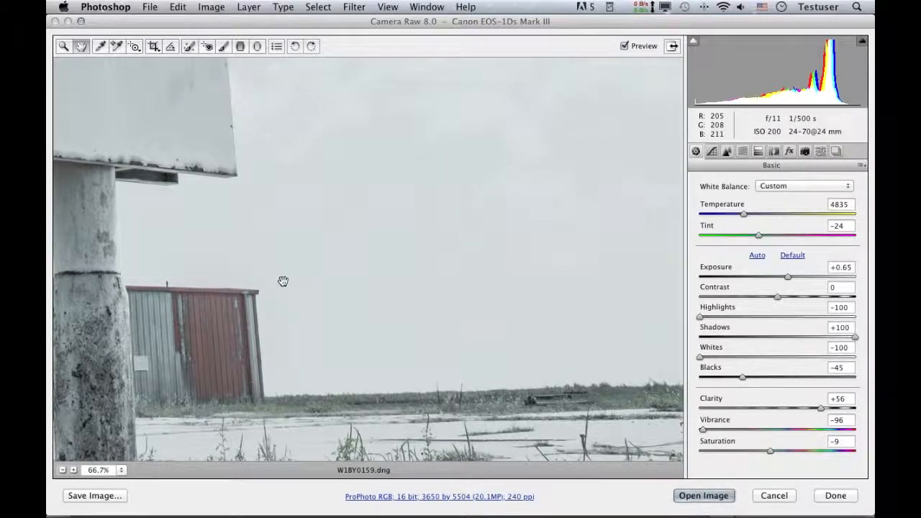
{"action": "mouse_move", "coordinate": [302, 248]}
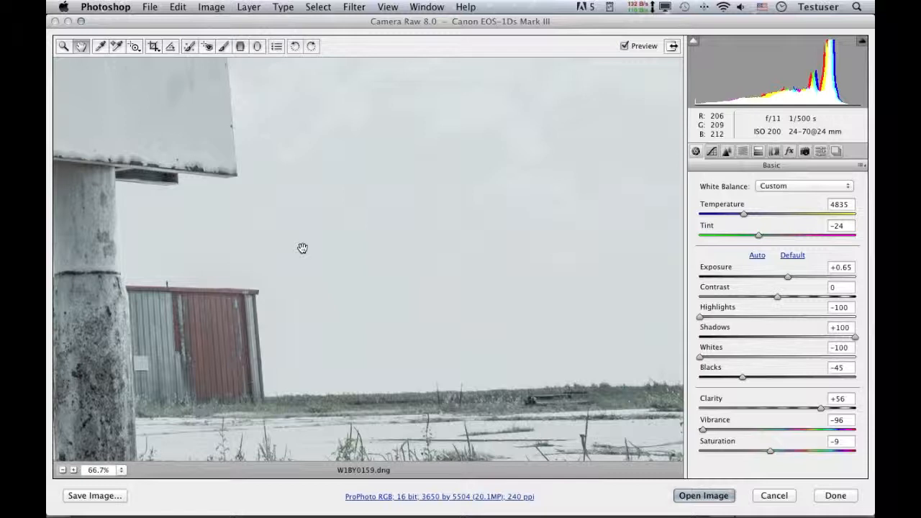